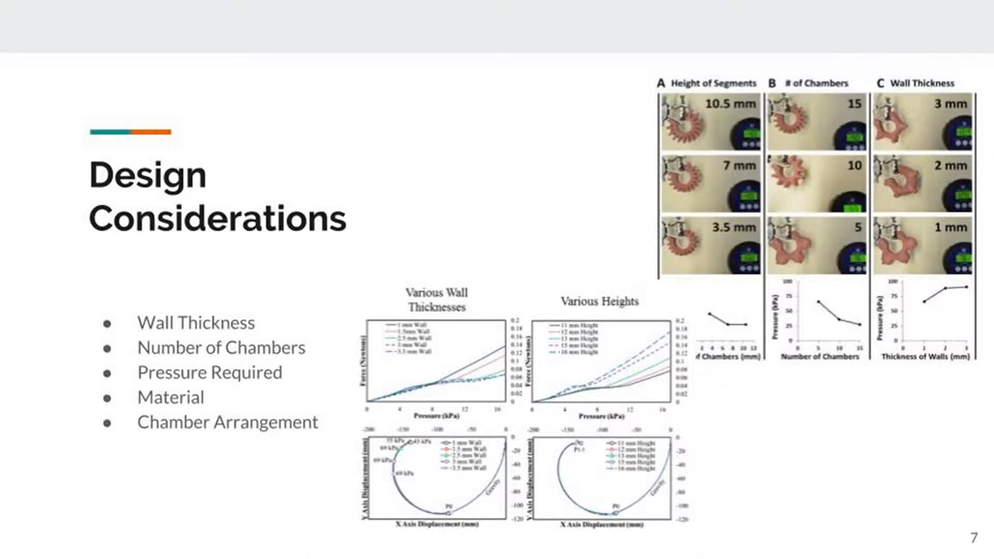
Step: Advance the slideshow past slide 7, Design Considerations, toward the Pneumatic Control System slide
key("Right")
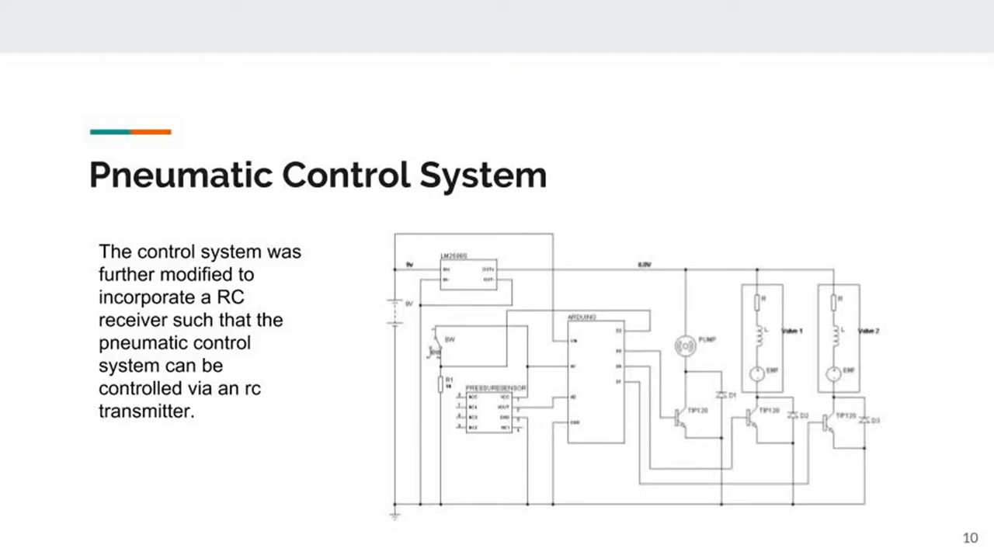
Step: Advance from slide 10 to slide 11, Future Developments
key("right")
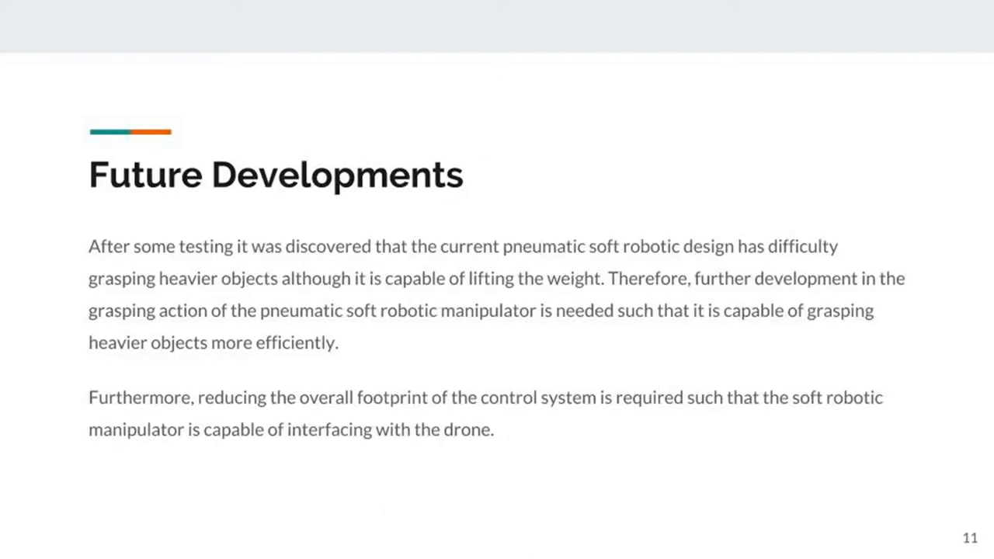